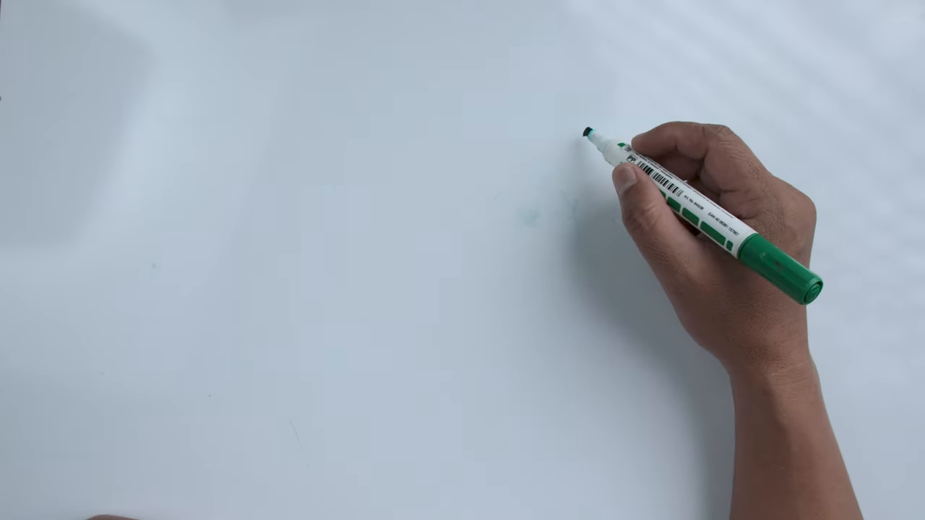
drag(600, 145, 596, 152)
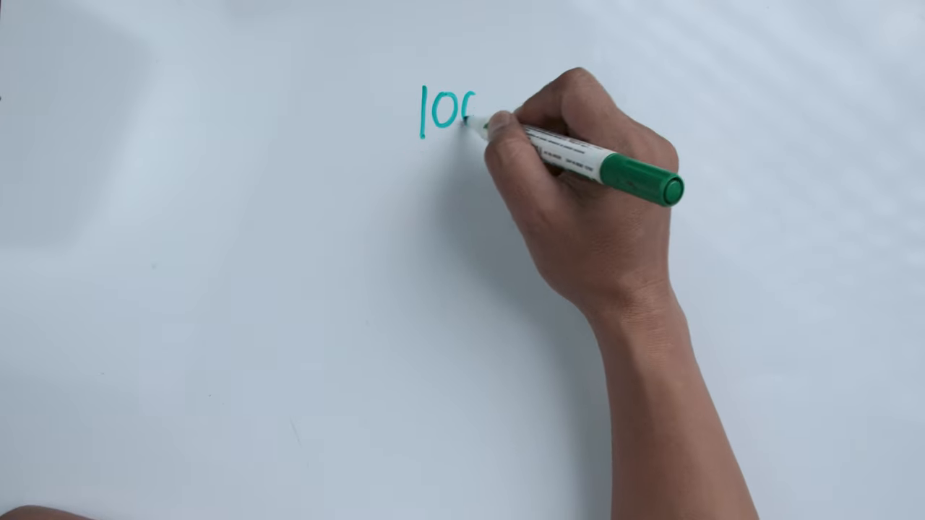
drag(477, 116, 520, 116)
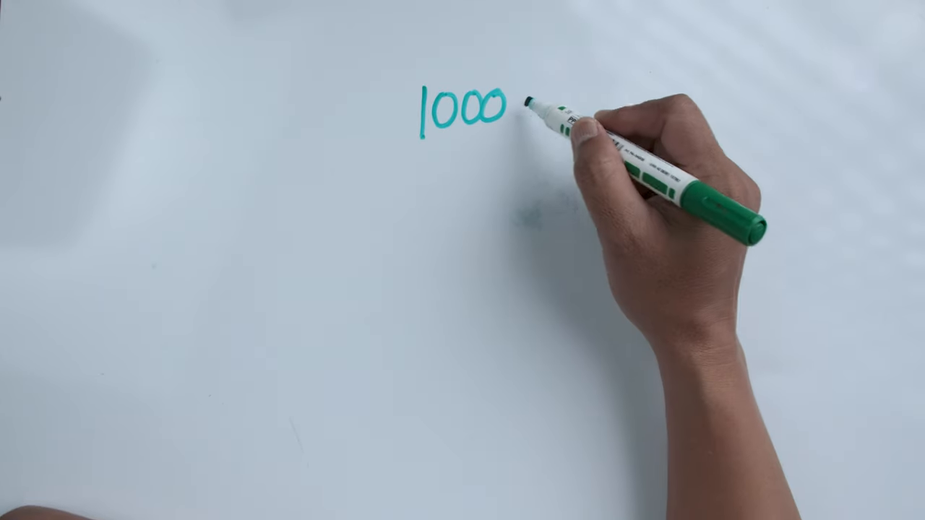
text(−P)
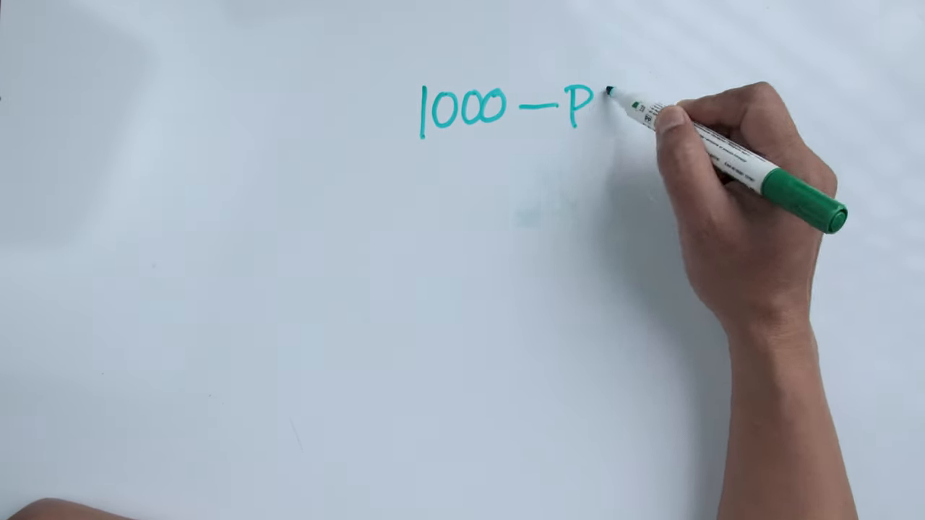